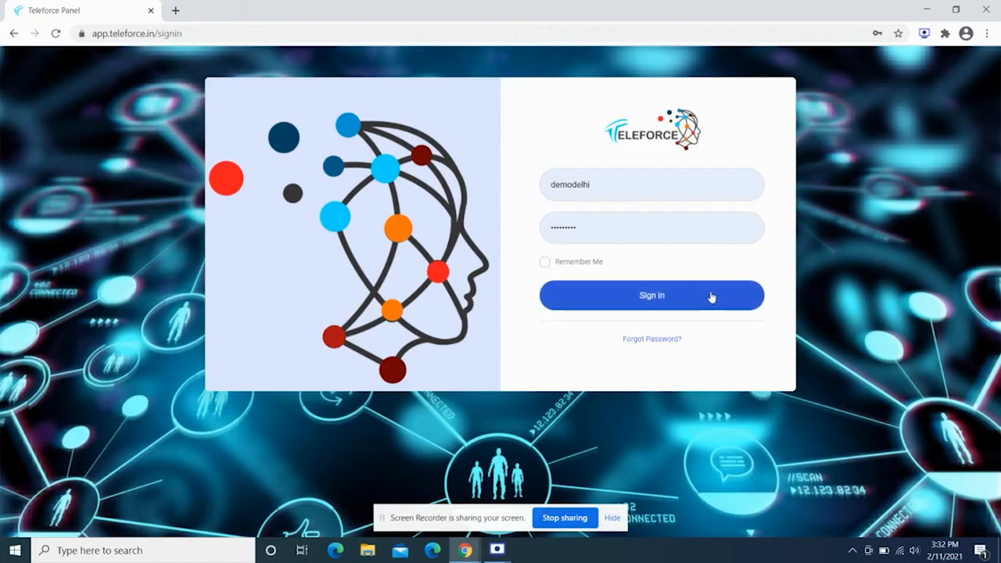
- Sign in to the Teleforce panel with the filled credentials
{"action": "left_click", "coordinate": [651, 294]}
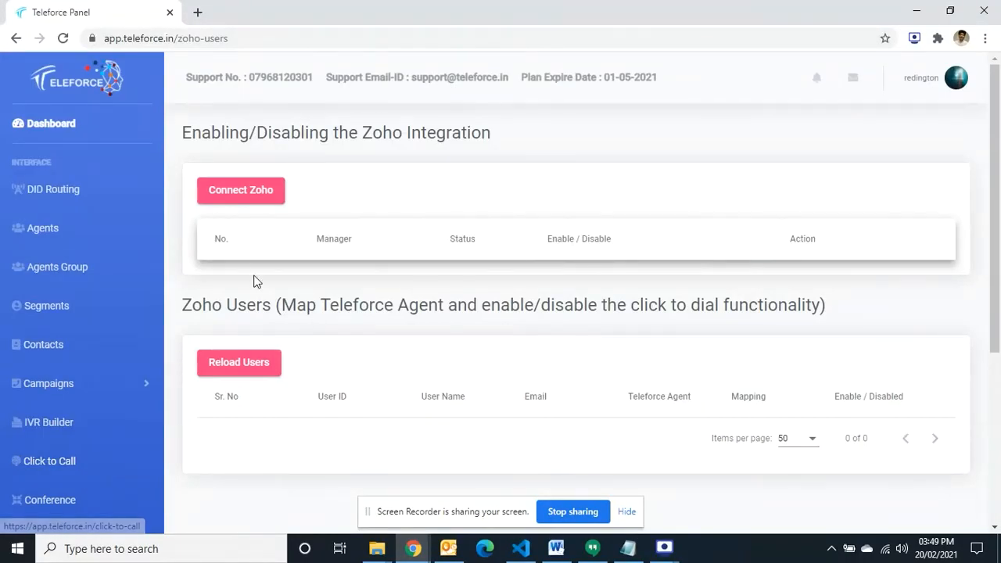
- Connect the Zoho account and accept Teleforce.in access on the Zoho consent page
{"action": "left_click", "coordinate": [241, 190]}
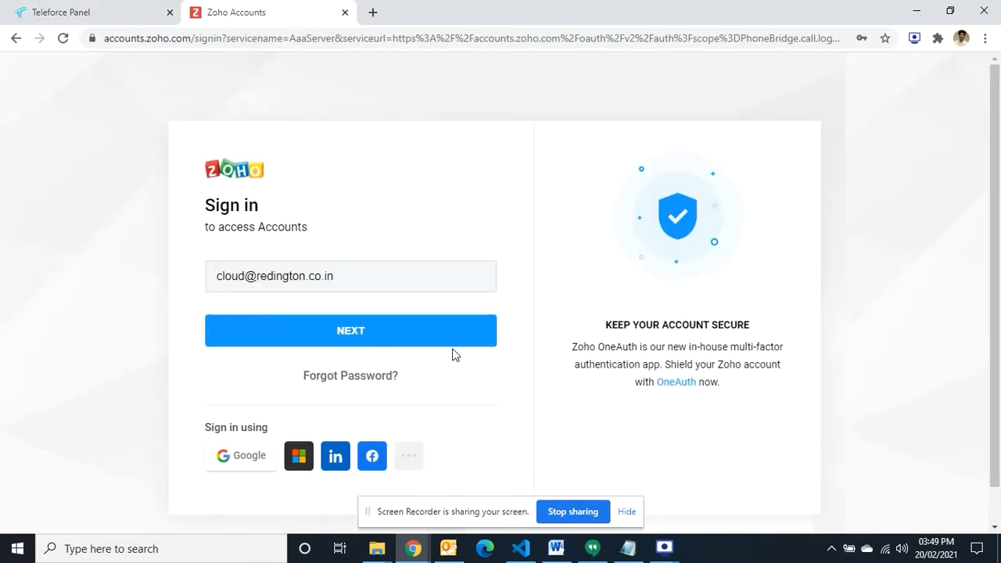
{"action": "left_click", "coordinate": [350, 331]}
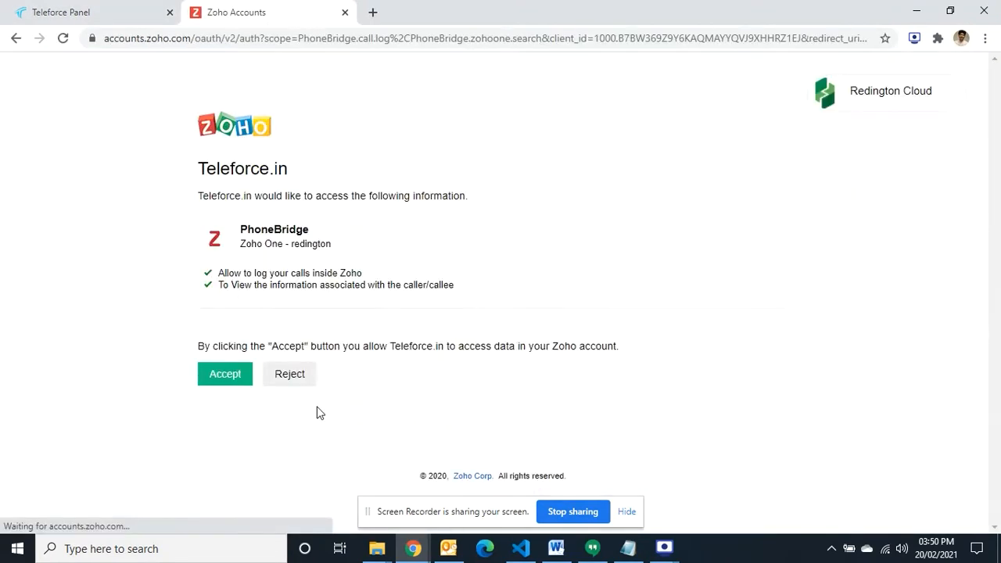
{"action": "left_click", "coordinate": [226, 374]}
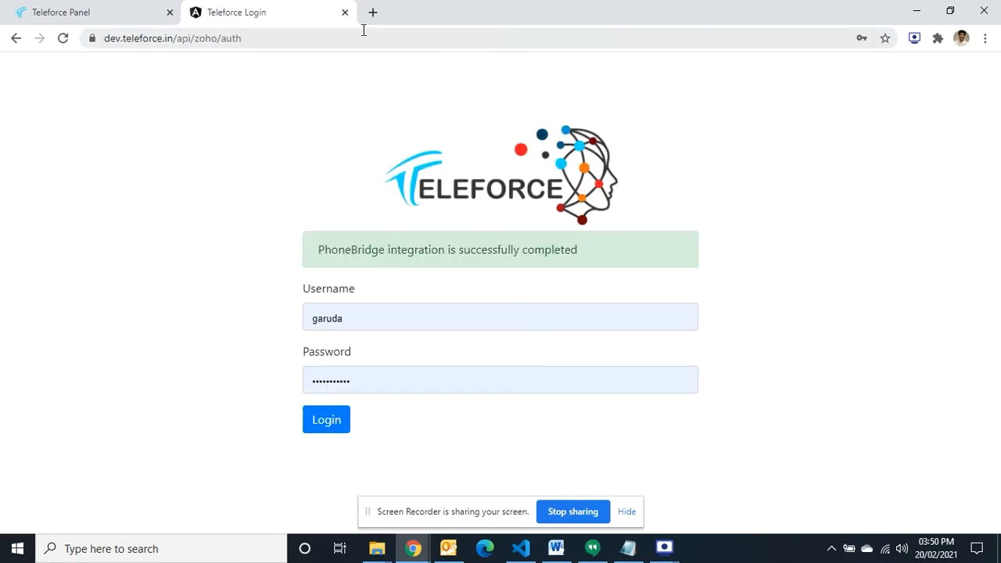
- Log in to finish the integration handoff and bring the Zoho users table into view
{"action": "left_click", "coordinate": [326, 419]}
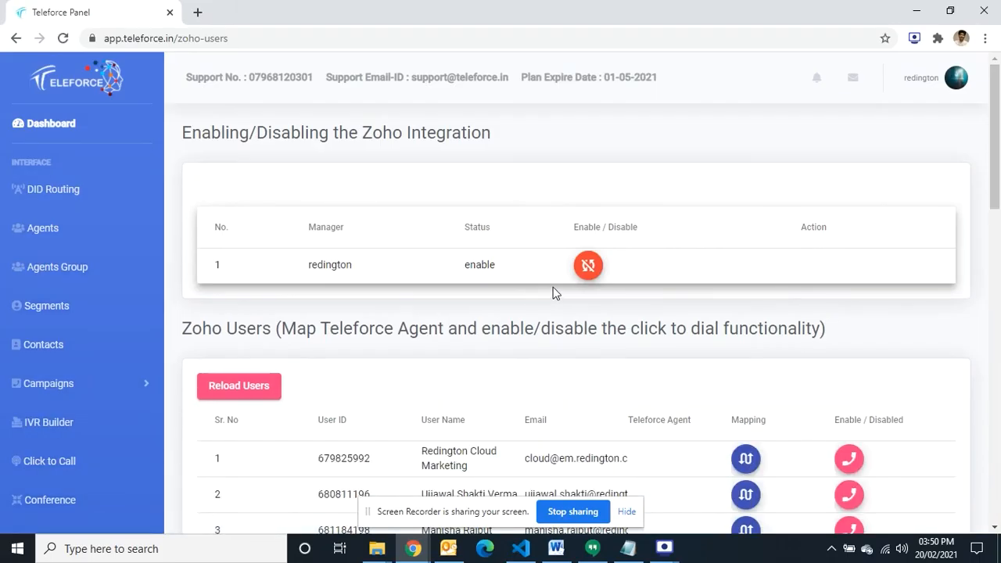
{"action": "scroll", "scroll_direction": "down", "scroll_amount": 3}
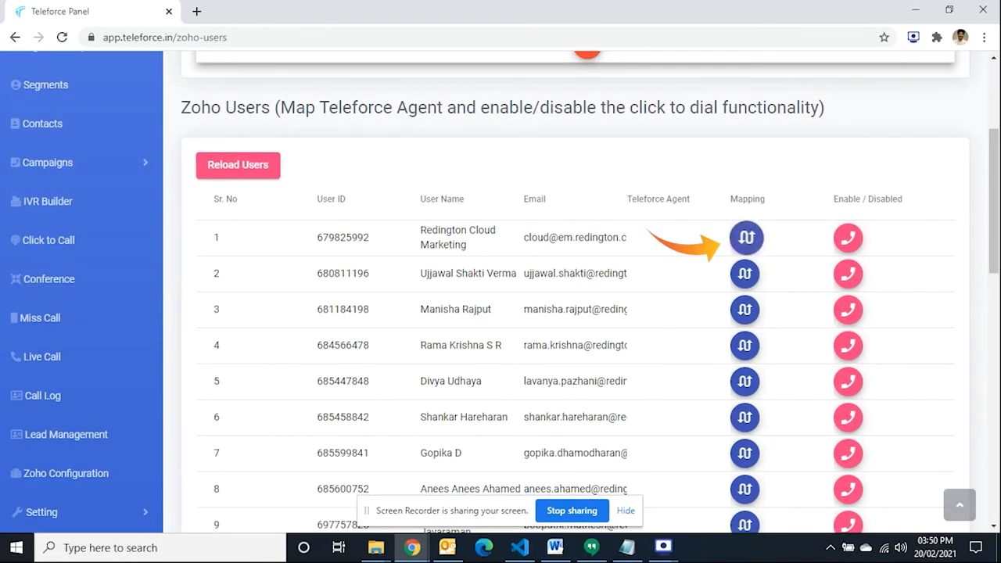
- Map Zoho user Redington Cloud Marketing to Teleforce agent Saranya and save
{"action": "left_click", "coordinate": [745, 237]}
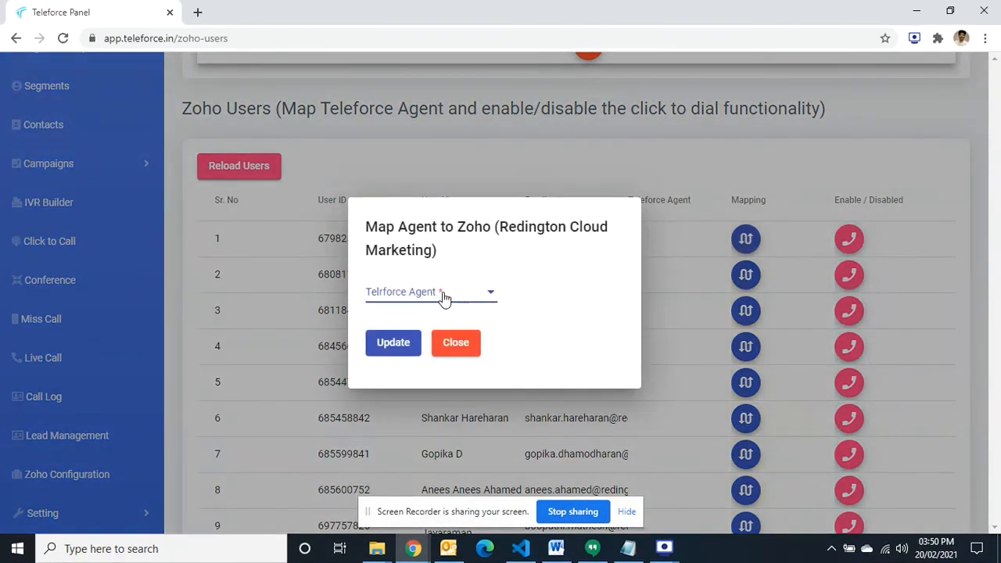
{"action": "left_click", "coordinate": [430, 294]}
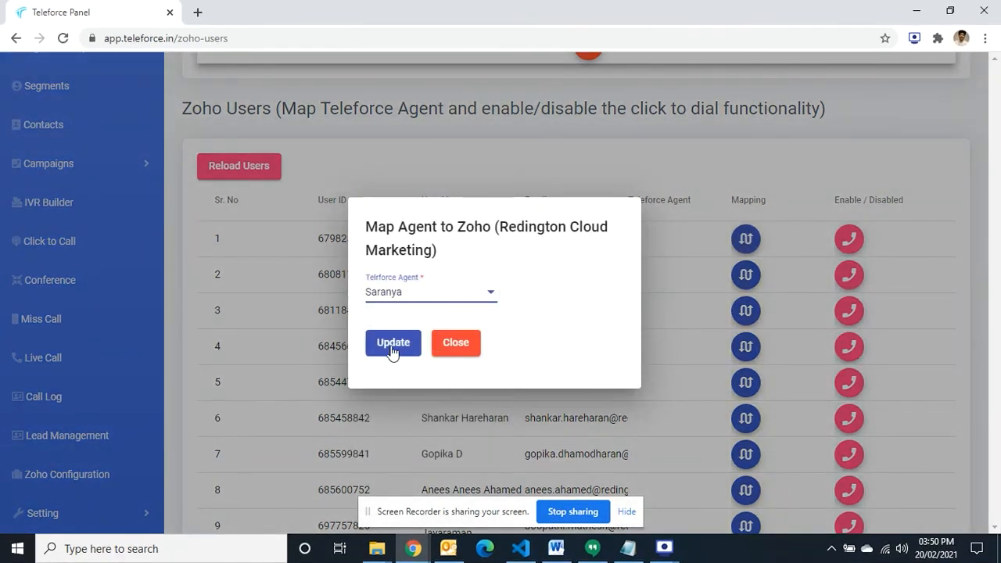
{"action": "left_click", "coordinate": [393, 342]}
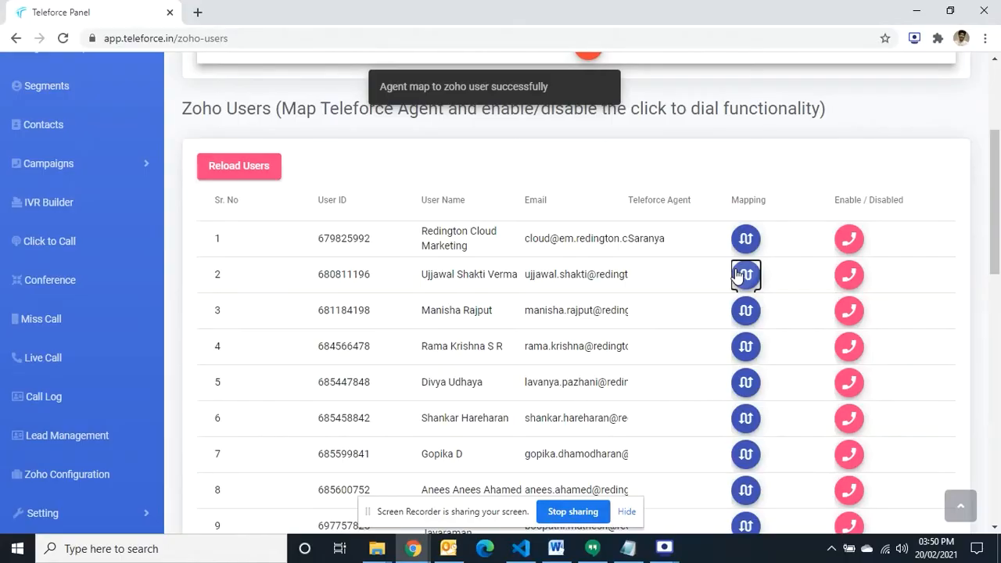